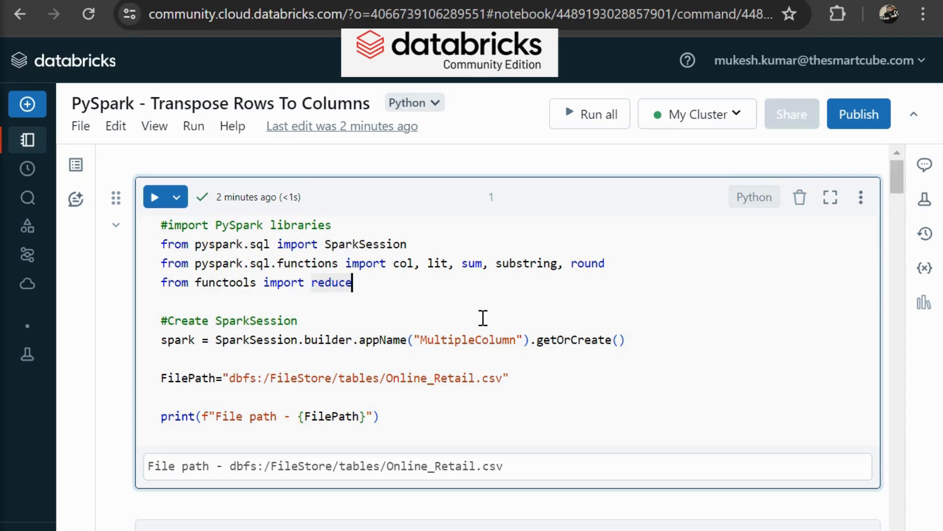
mouse_move(249, 113)
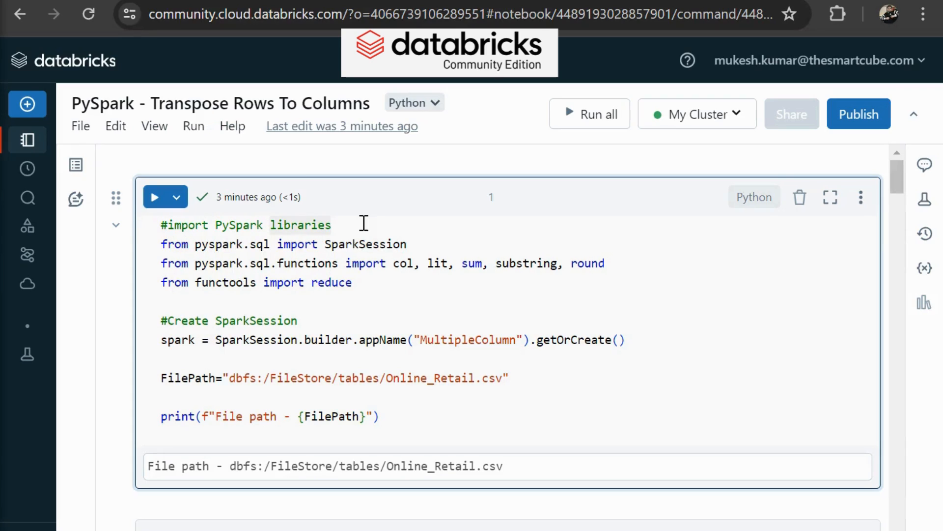
mouse_move(357, 249)
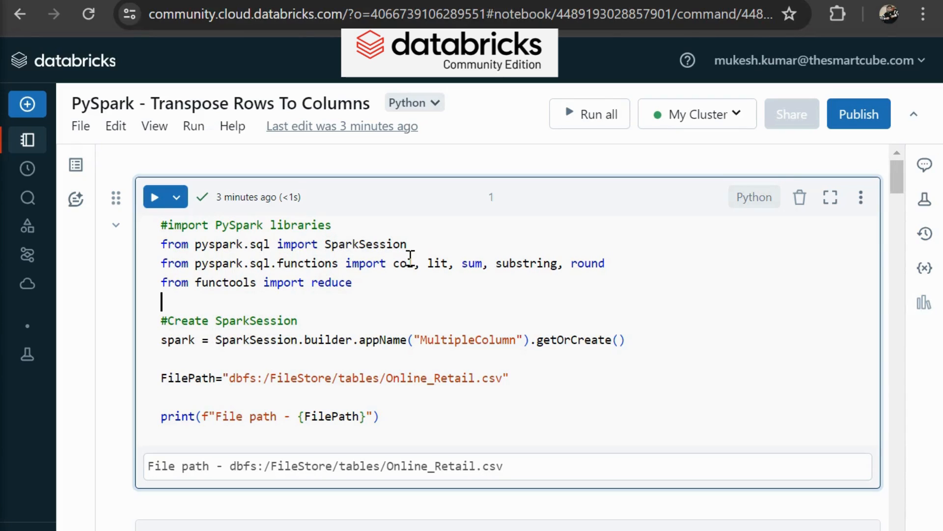
mouse_move(396, 277)
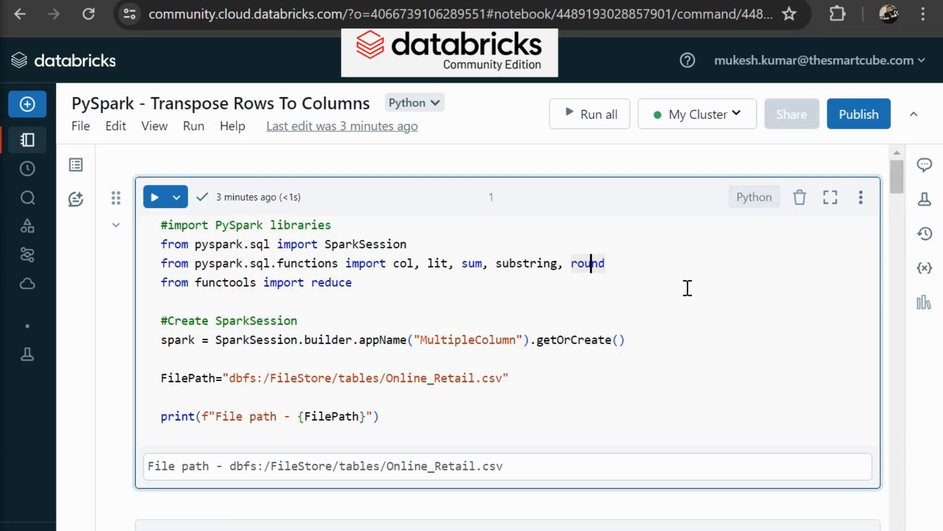
mouse_move(300, 295)
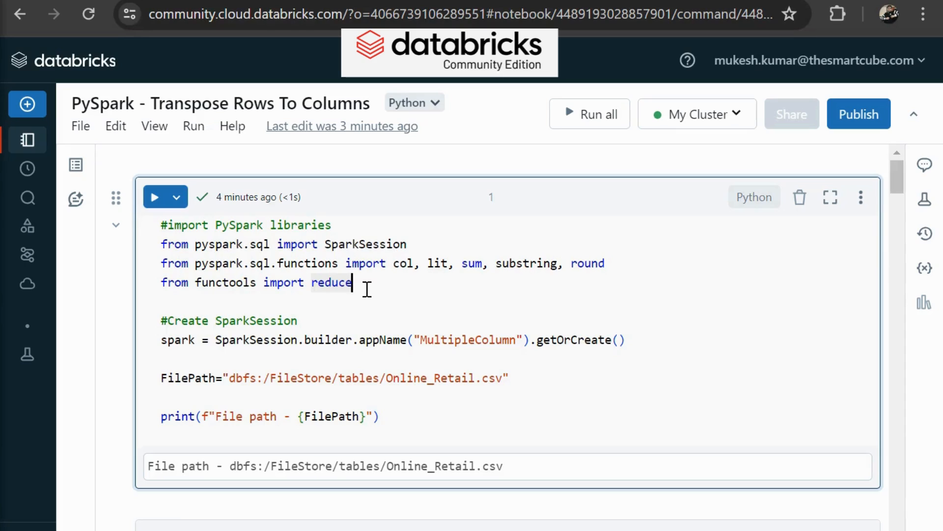
Step: Rename the SparkSession appName from MultipleColumn to TransposeRowsToColumns
scroll(down, 3)
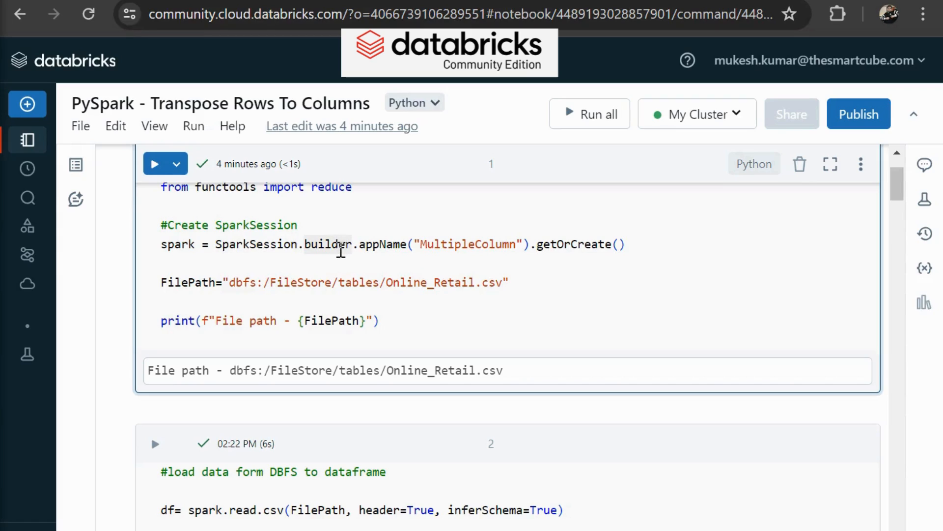
mouse_move(391, 243)
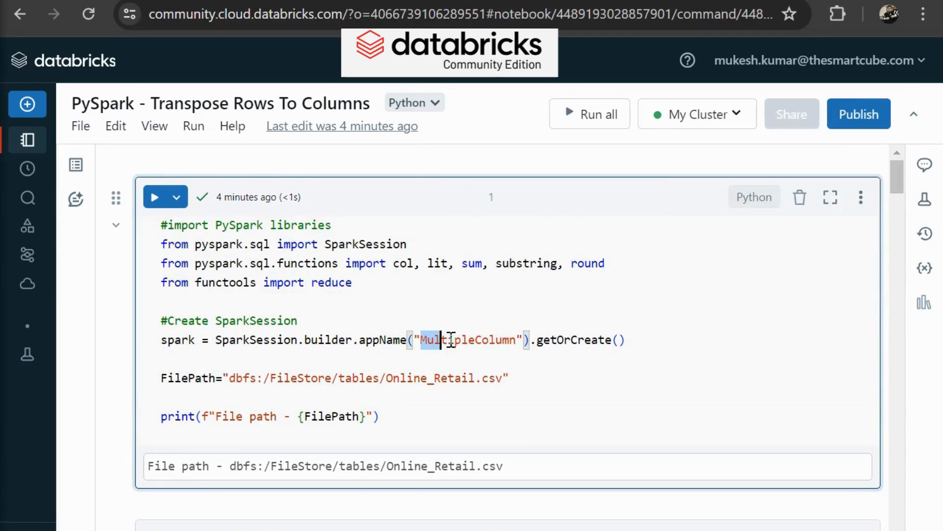
double_click(445, 340)
text(Transpos)
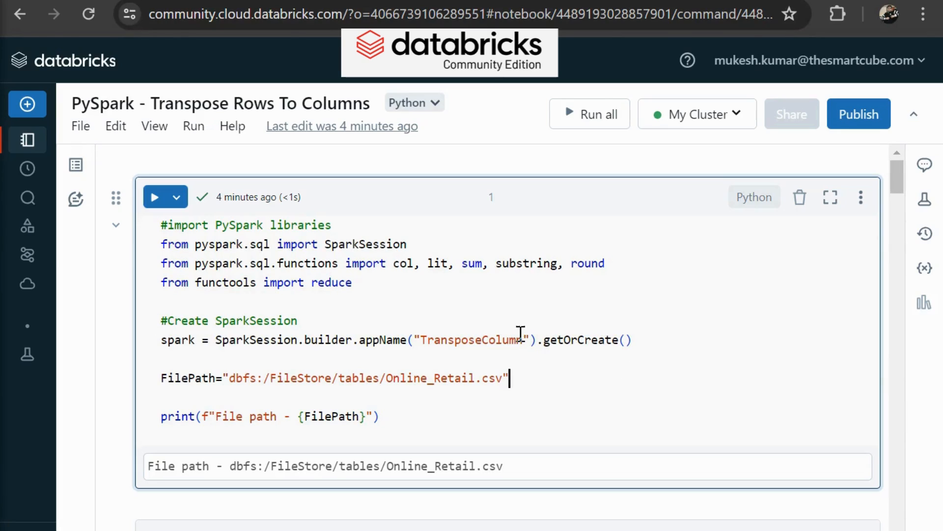
double_click(470, 340)
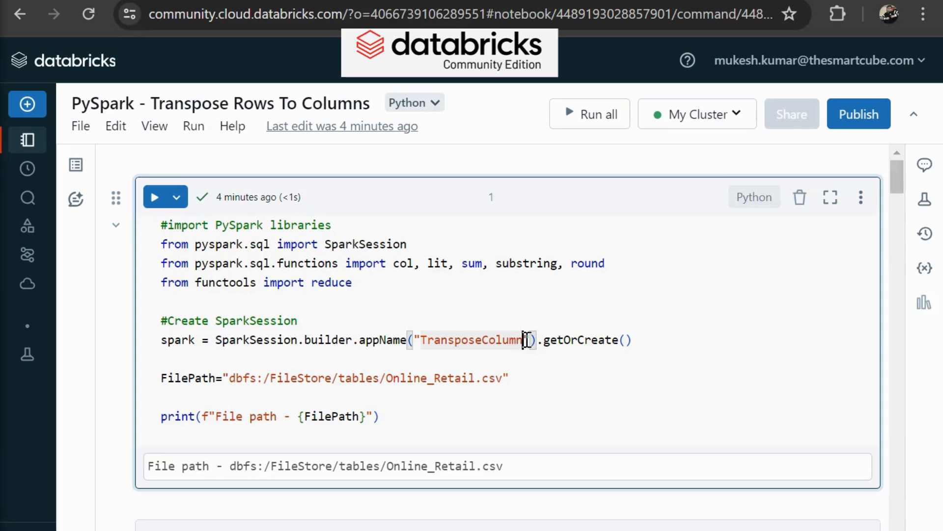
double_click(502, 339)
text(Row)
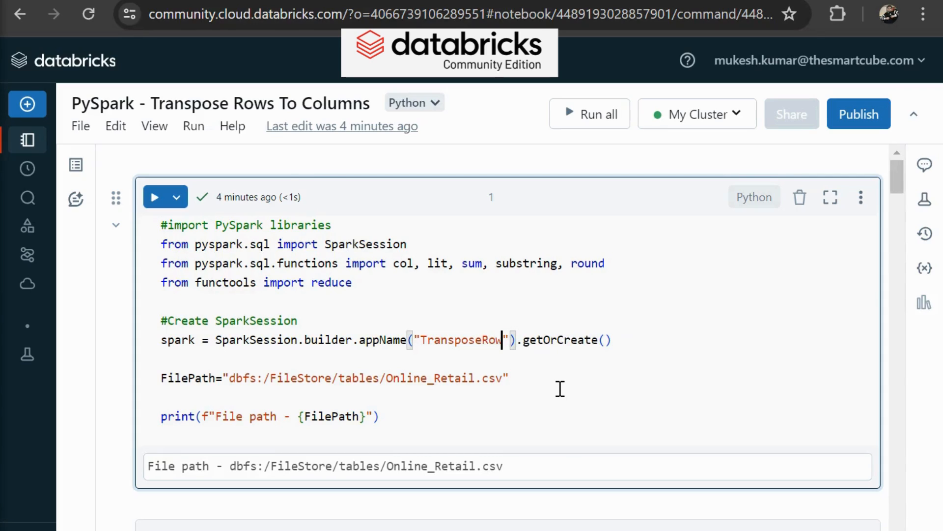
text(sToC)
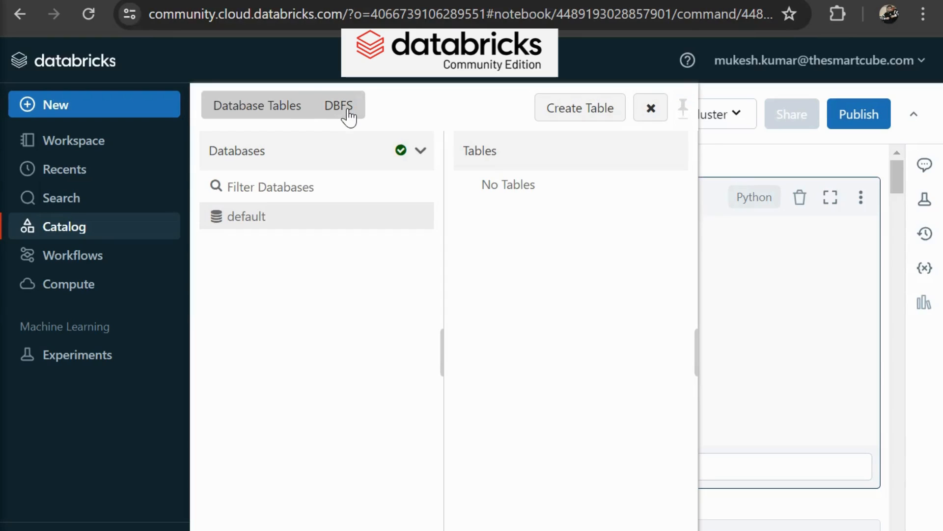
Step: Confirm Online_Retail.csv exists in DBFS FileStore/tables, then rerun notebook cell 1
click(338, 105)
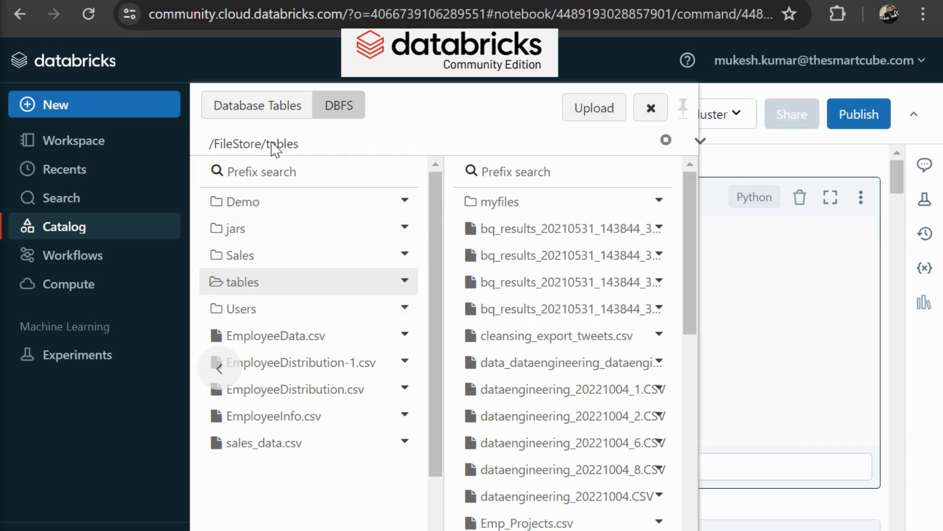
mouse_move(266, 300)
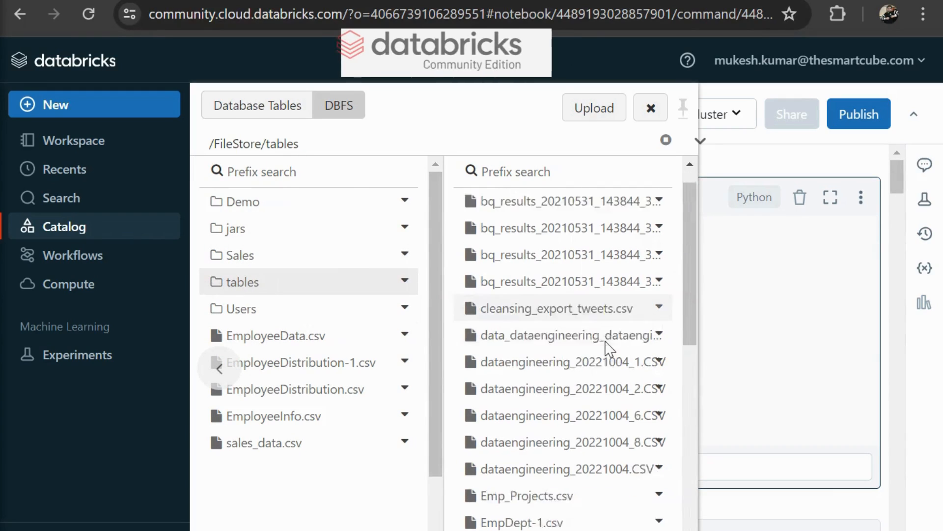
scroll(down, 3)
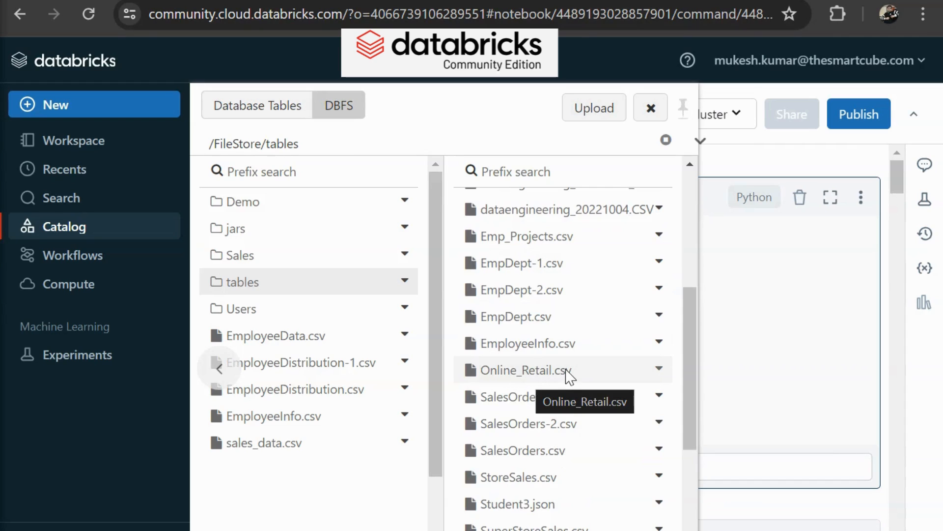
click(659, 369)
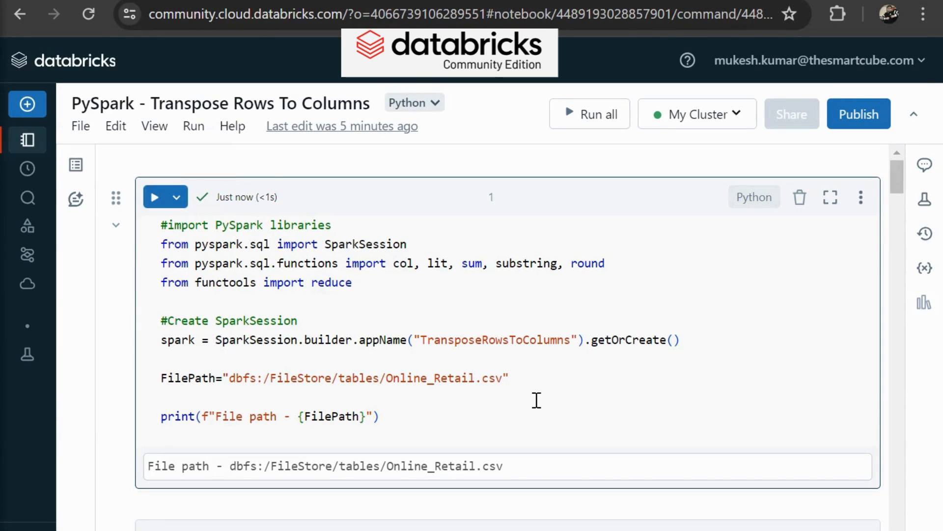
mouse_move(420, 378)
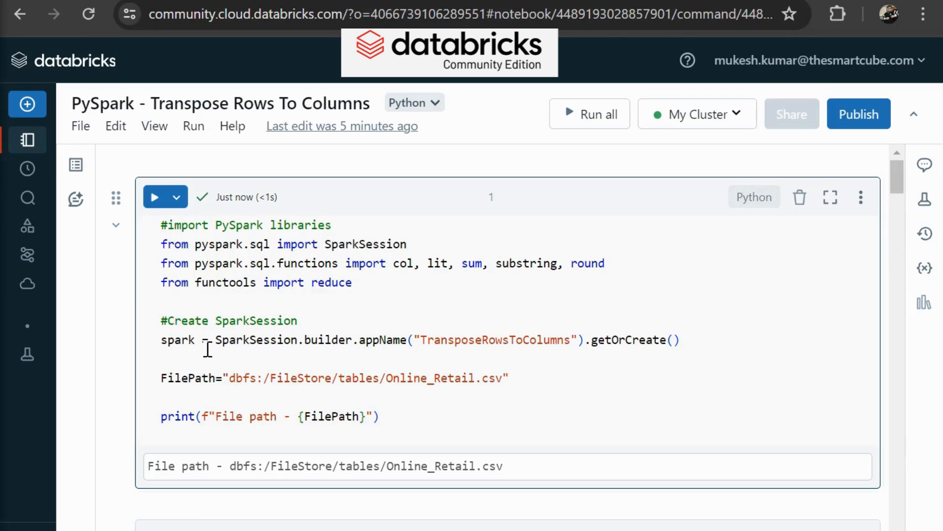
Step: Inspect the FilePath used by spark.read.csv and the printSchema line in the load cell
scroll(down, 3)
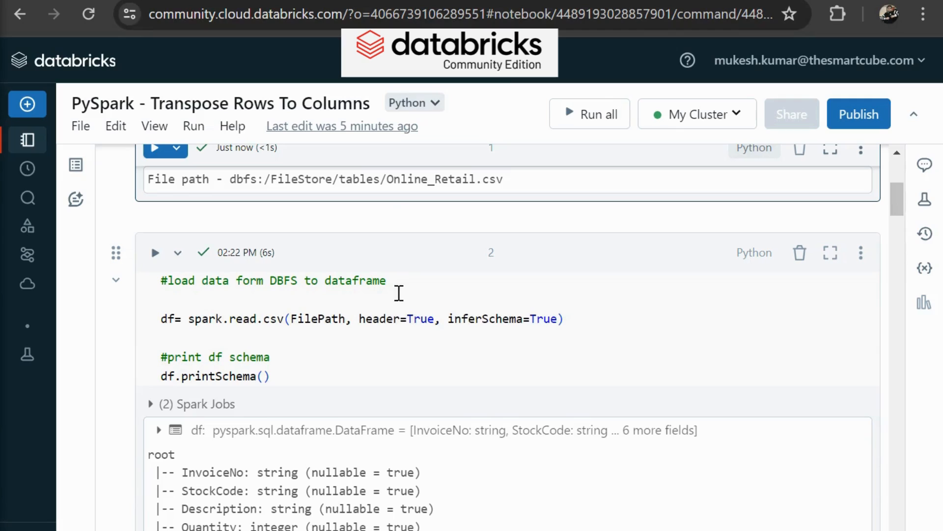
mouse_move(151, 331)
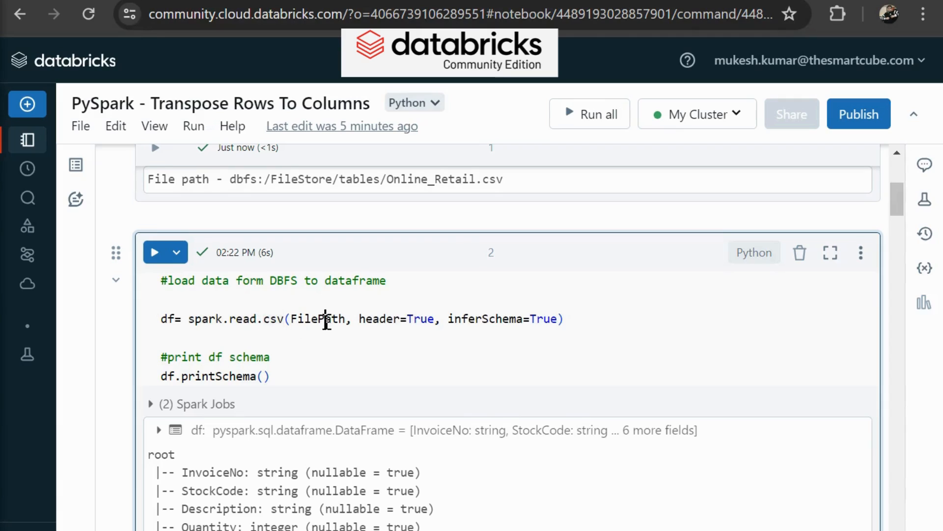
double_click(318, 319)
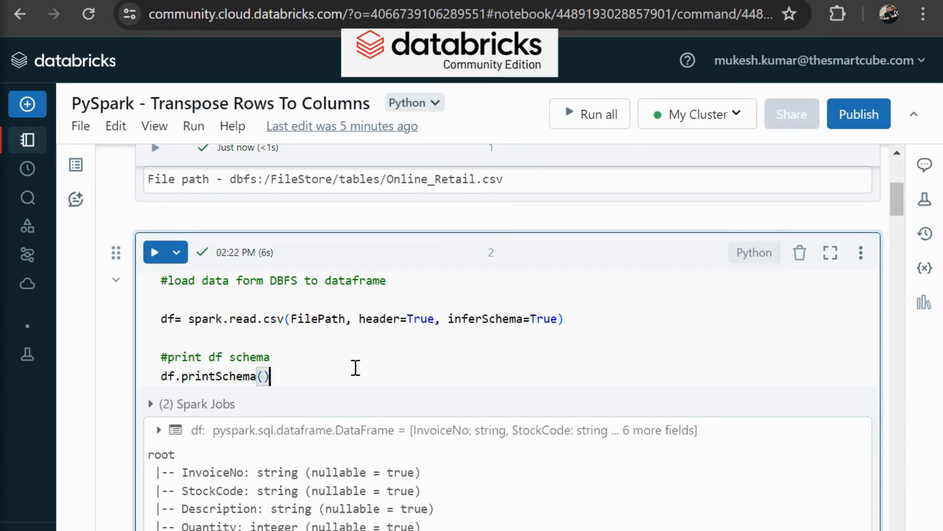
click(155, 252)
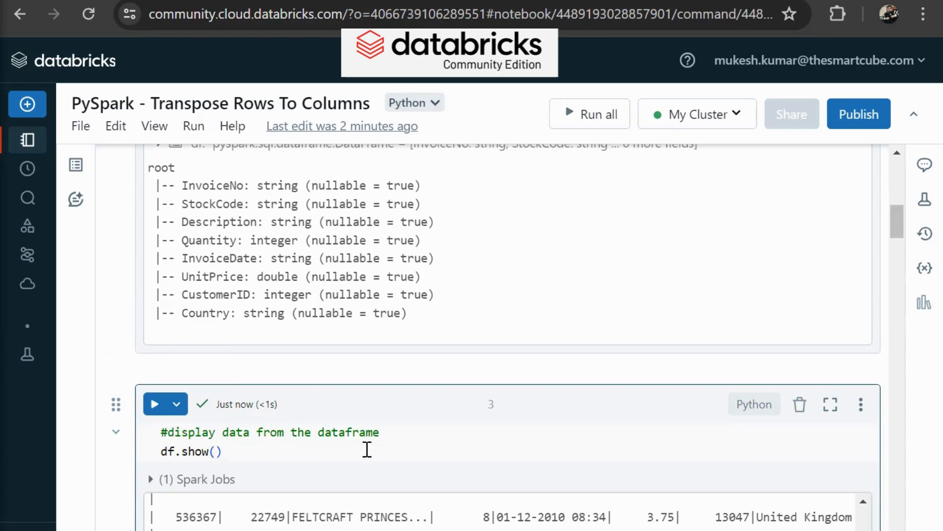
scroll(down, 3)
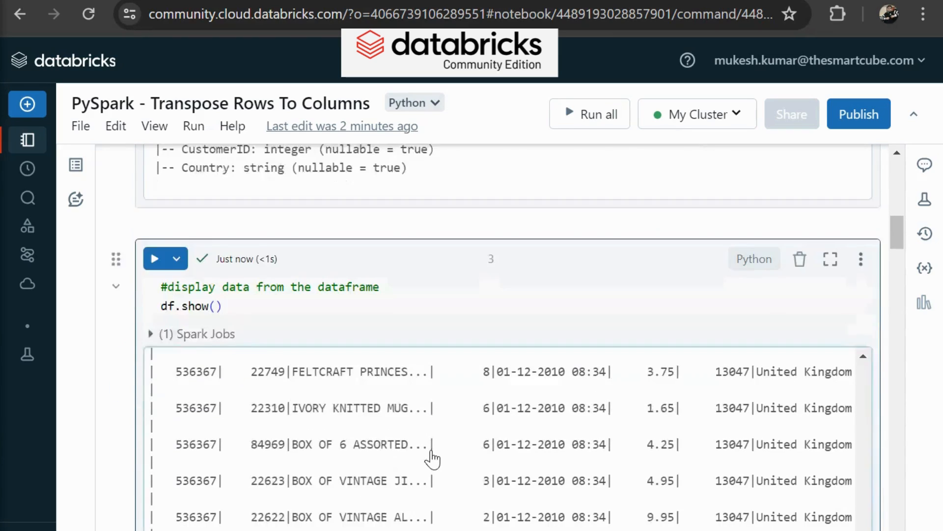
scroll(down, 3)
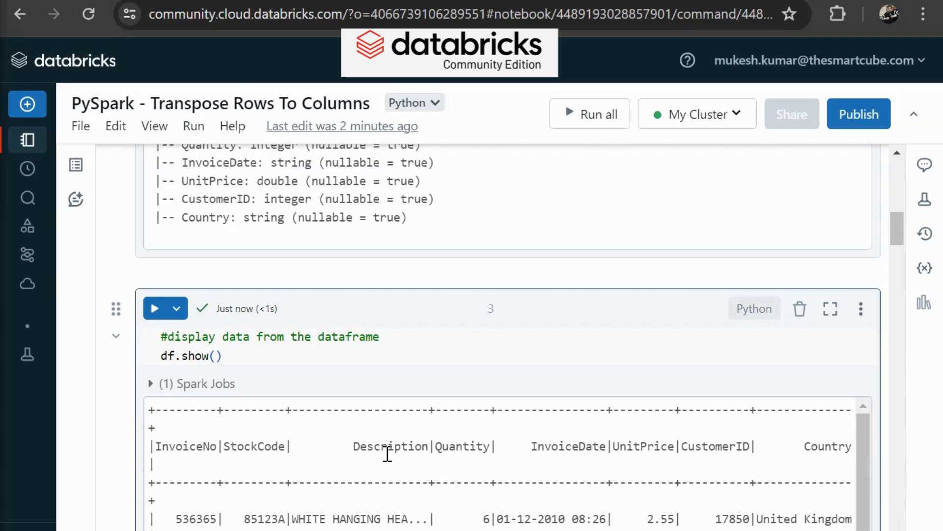
mouse_move(536, 438)
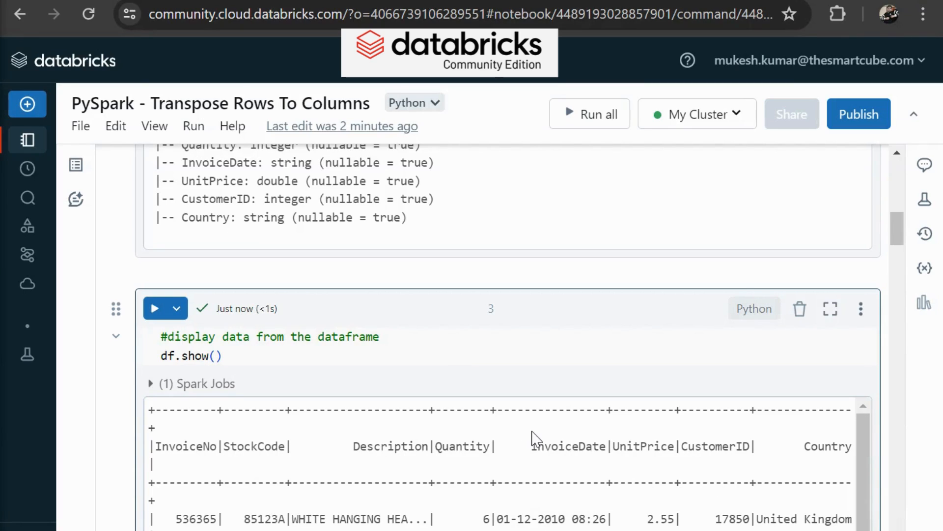
mouse_move(737, 463)
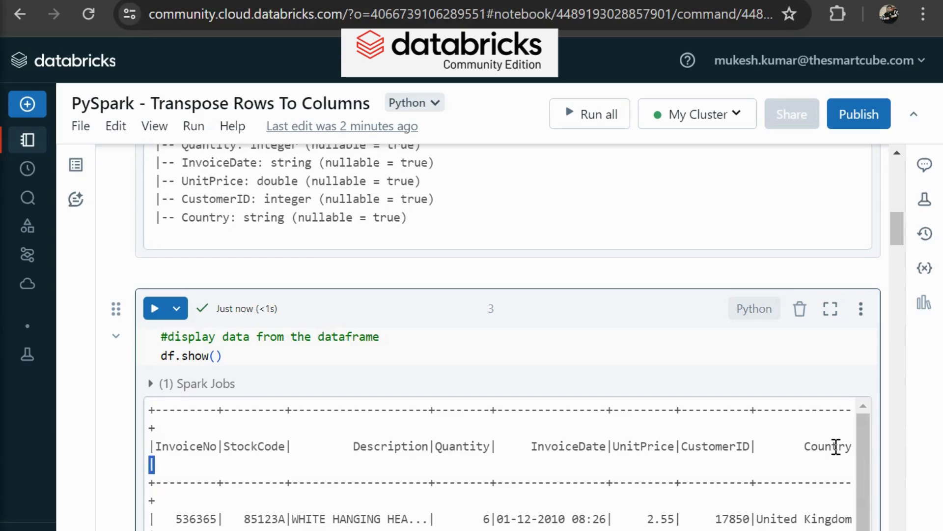
scroll(down, 3)
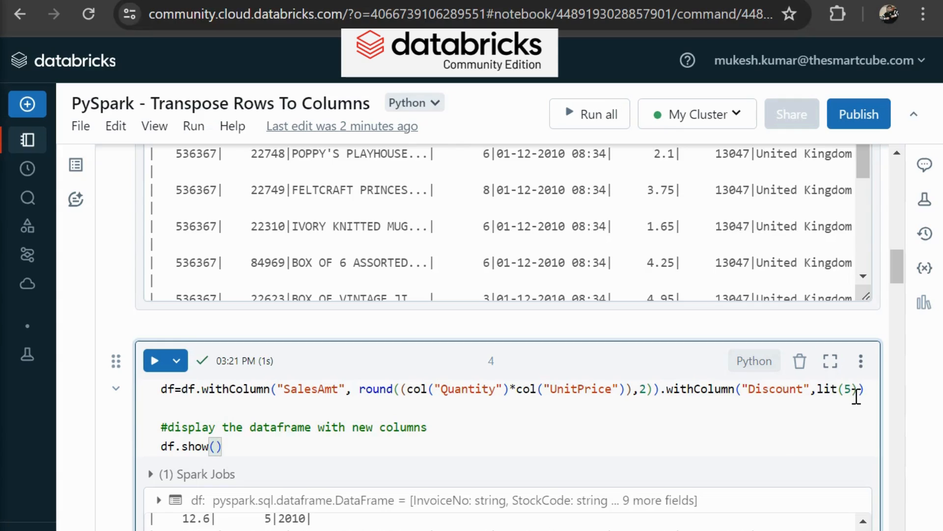
scroll(down, 3)
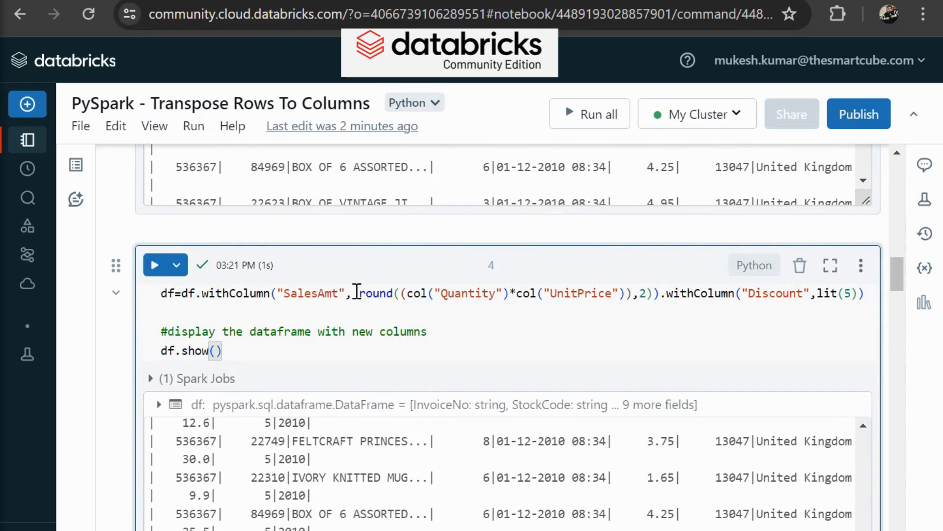
double_click(376, 293)
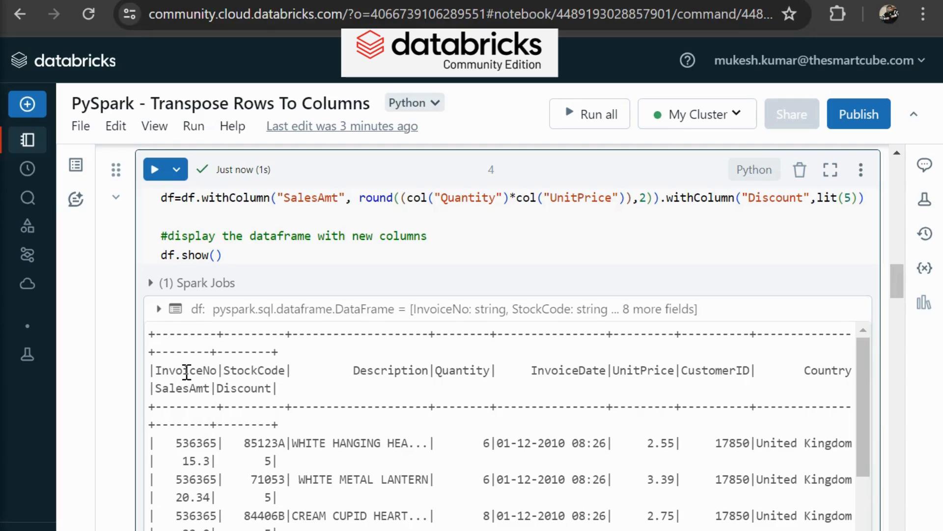
double_click(180, 388)
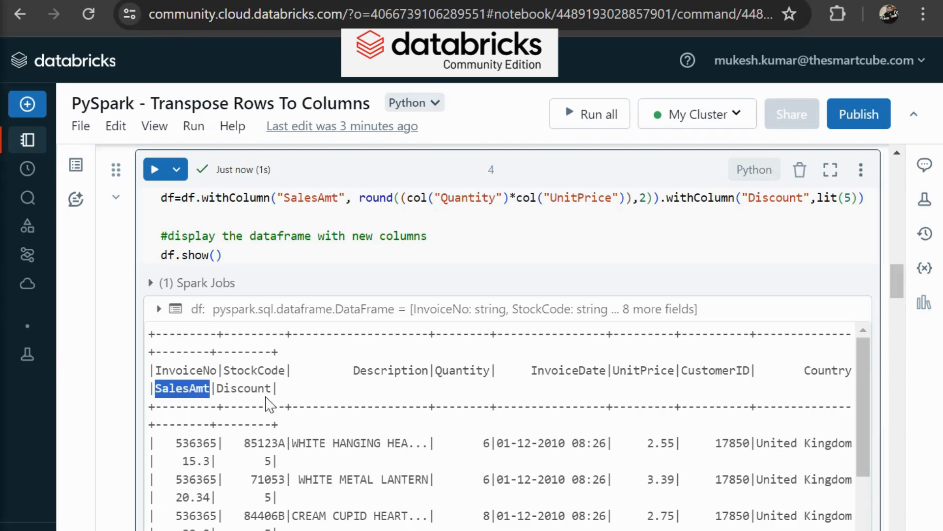
scroll(down, 3)
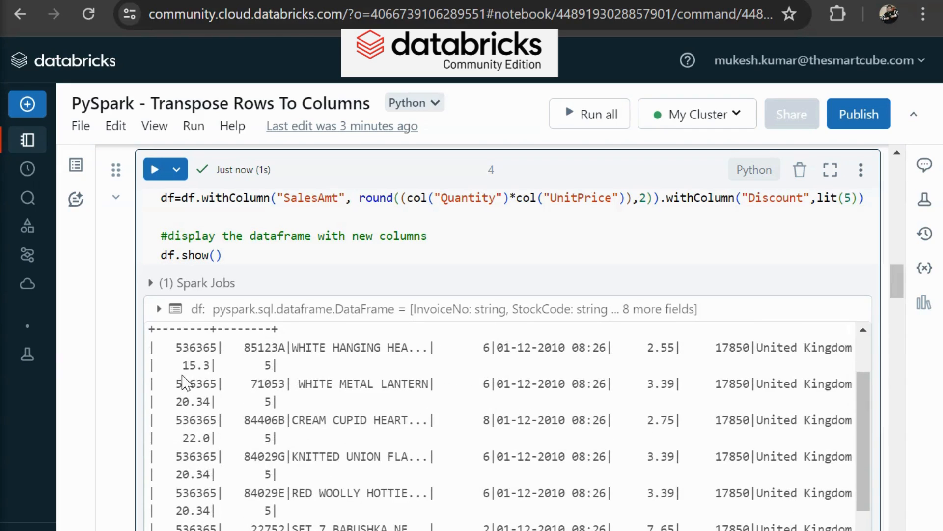
double_click(194, 365)
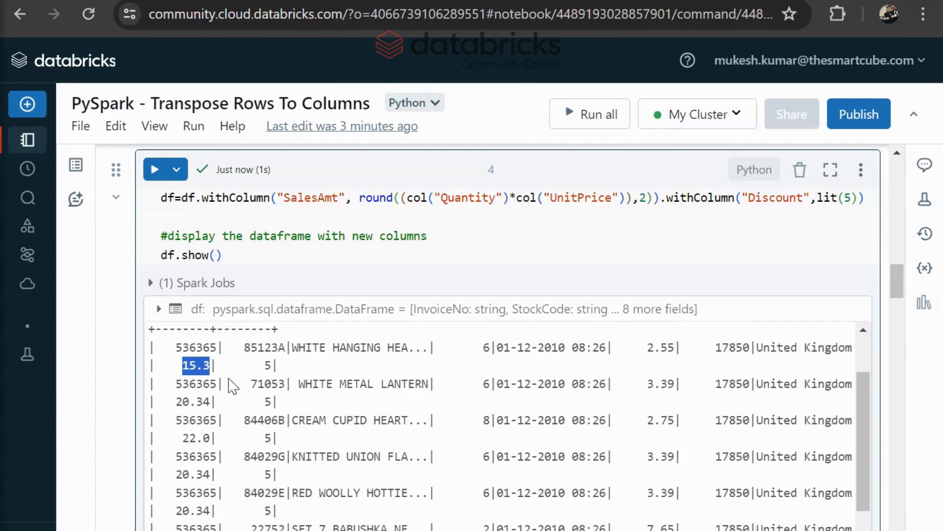
scroll(down, 3)
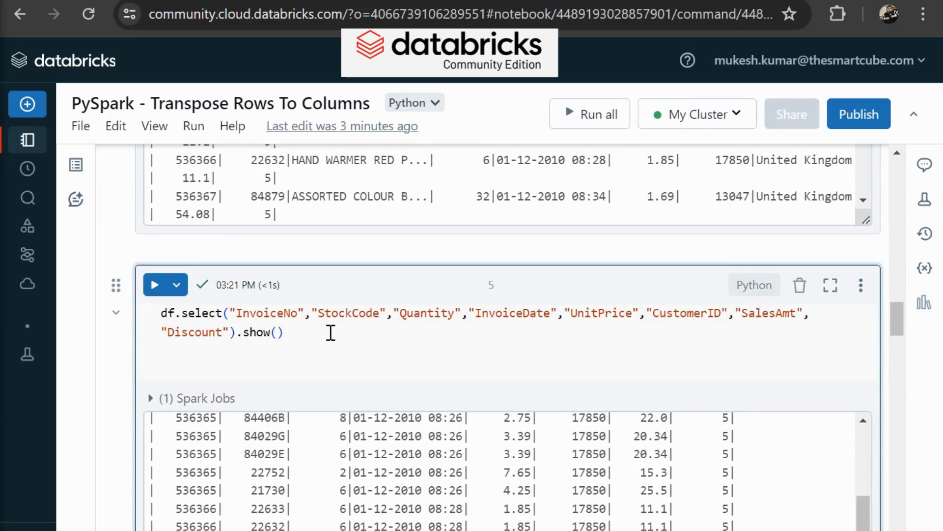
Step: Rerun cell 5 to show the eight-column sales view without Description and Country
click(156, 285)
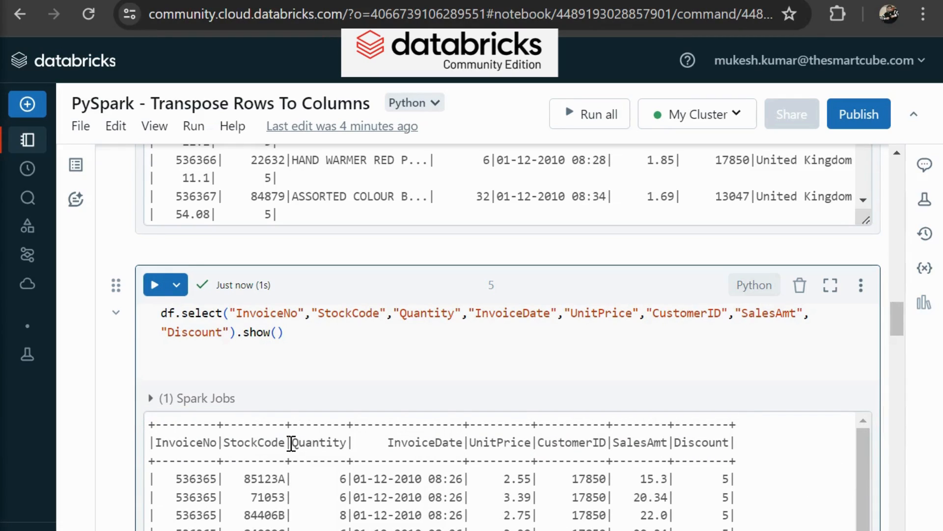
mouse_move(510, 451)
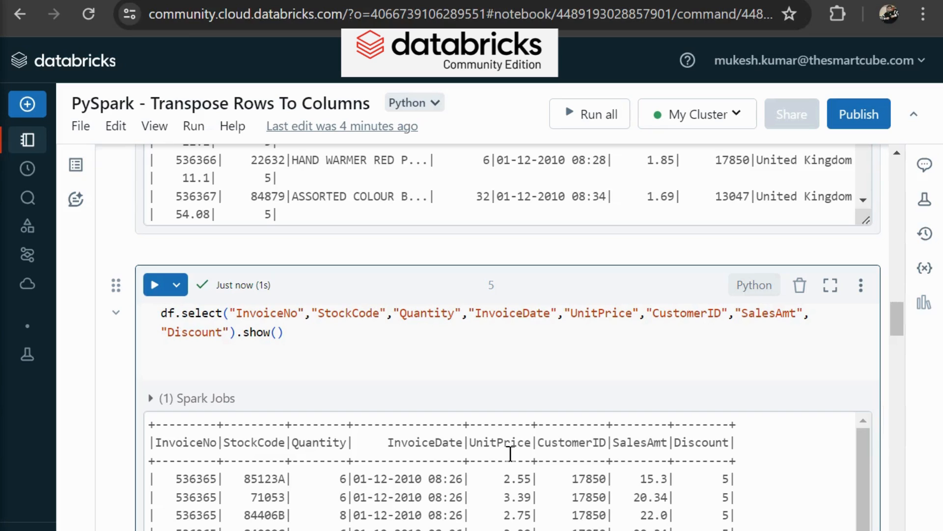
mouse_move(705, 448)
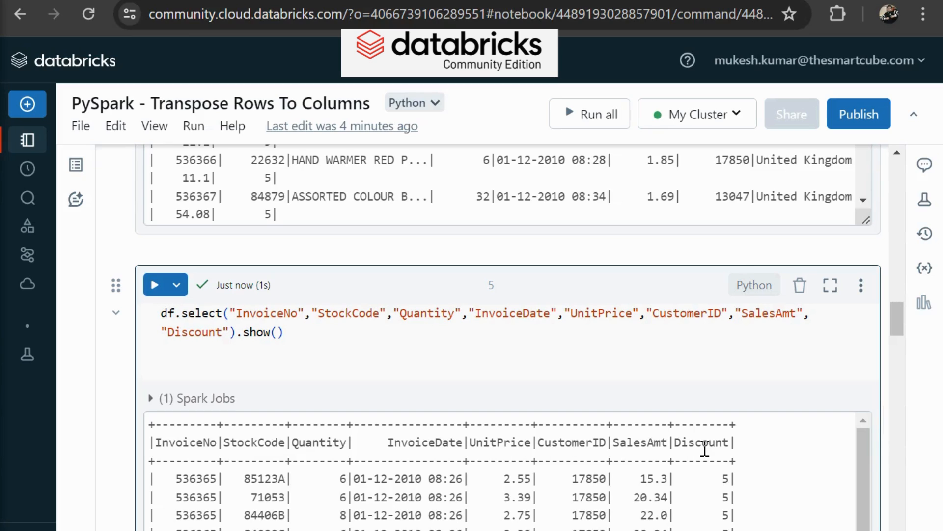
scroll(down, 3)
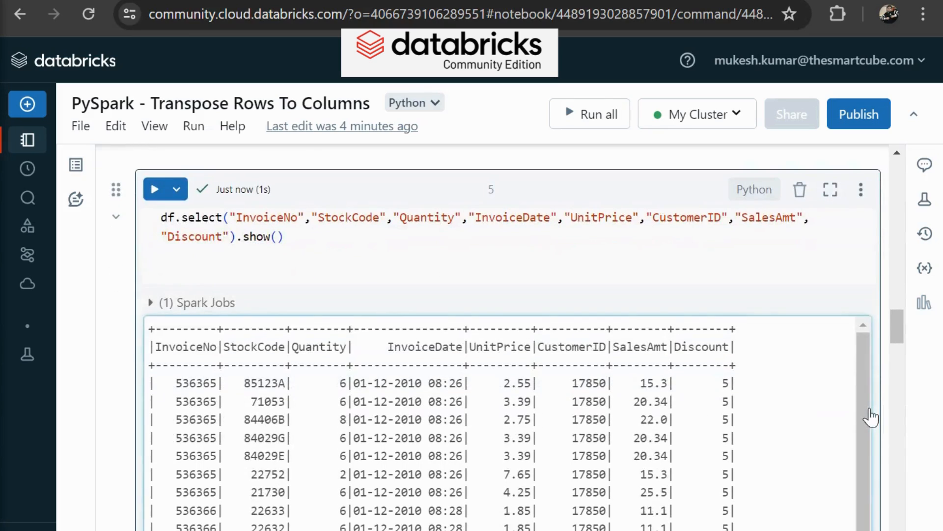
scroll(down, 3)
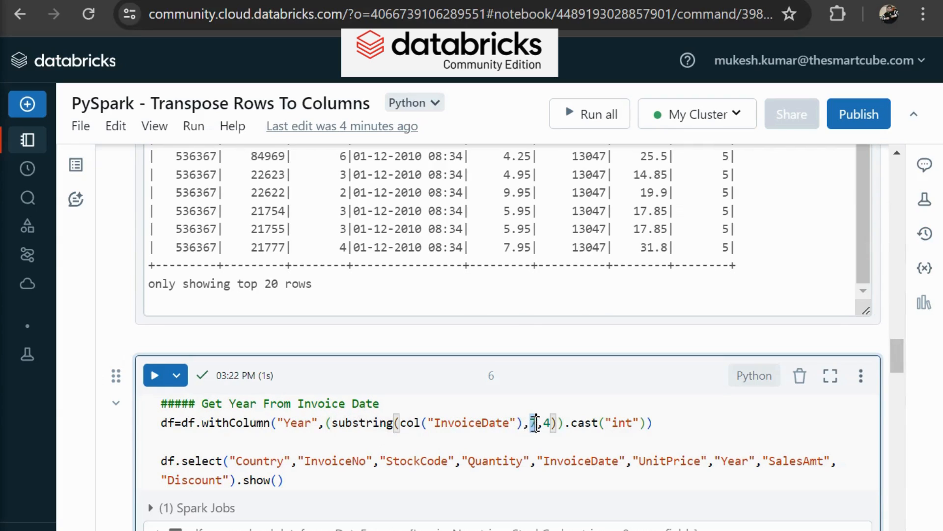
Step: Change the Year substring start to 7 so Year reads 2010, and review the output
text(7)
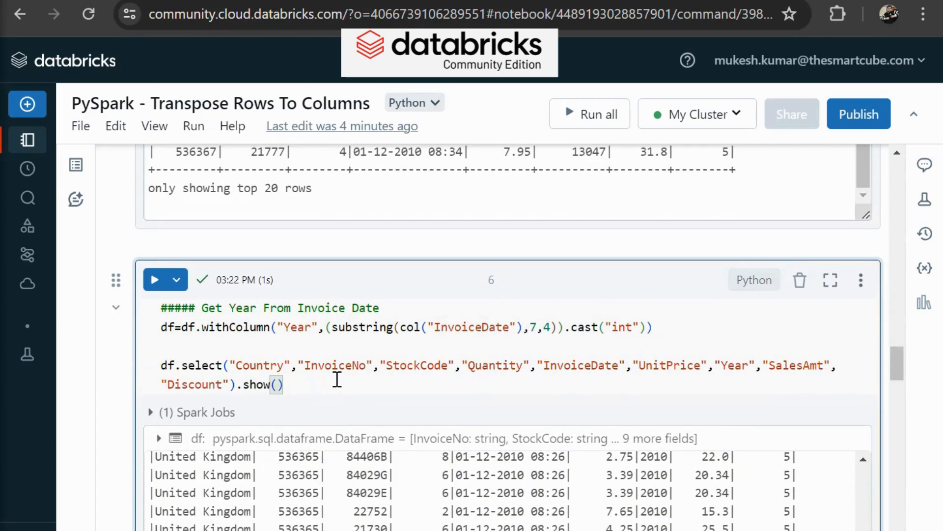
scroll(down, 3)
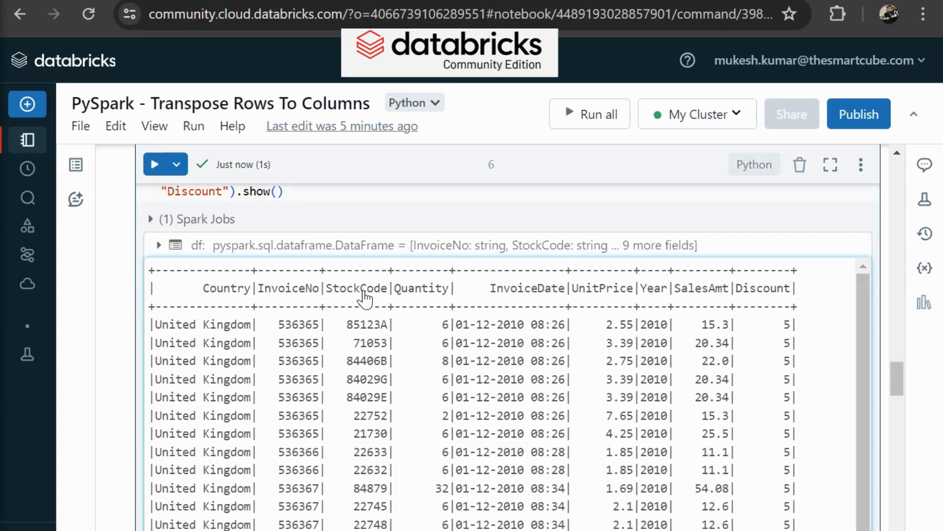
mouse_move(474, 303)
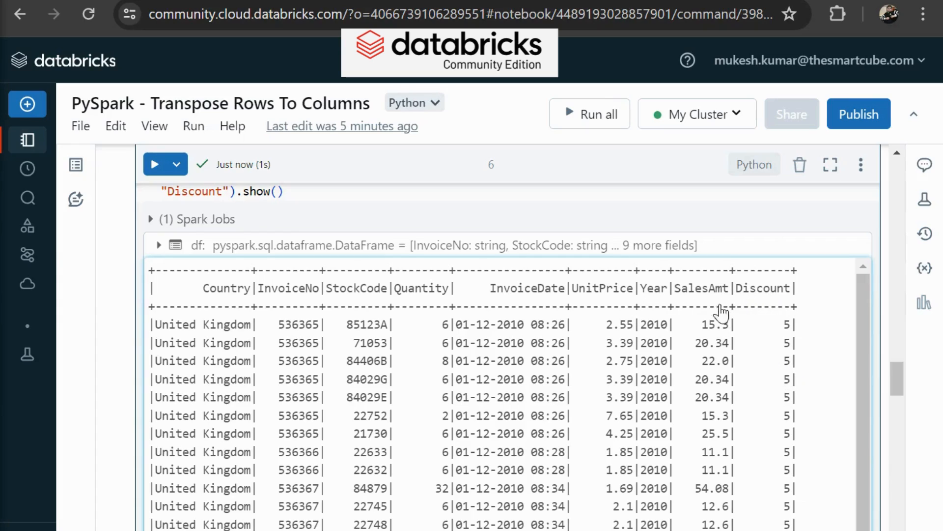
mouse_move(721, 295)
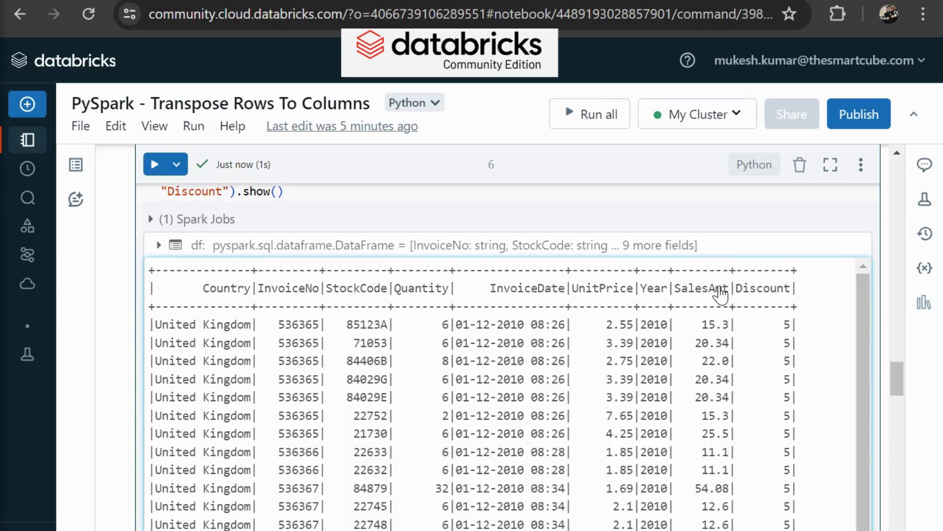
mouse_move(659, 309)
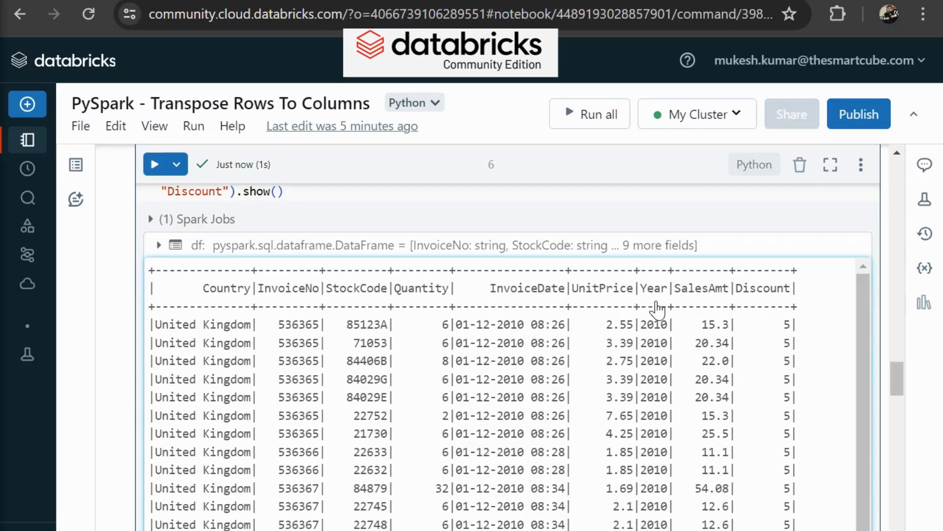
scroll(down, 3)
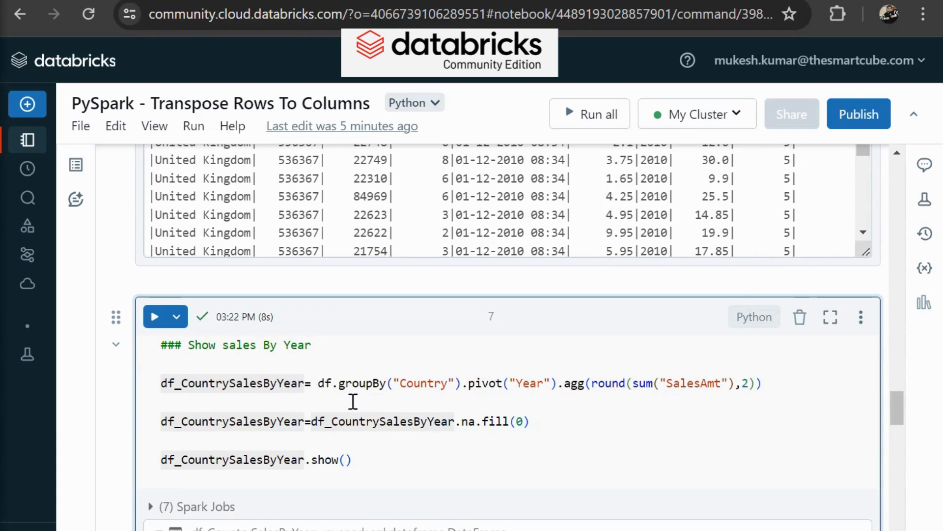
click(361, 383)
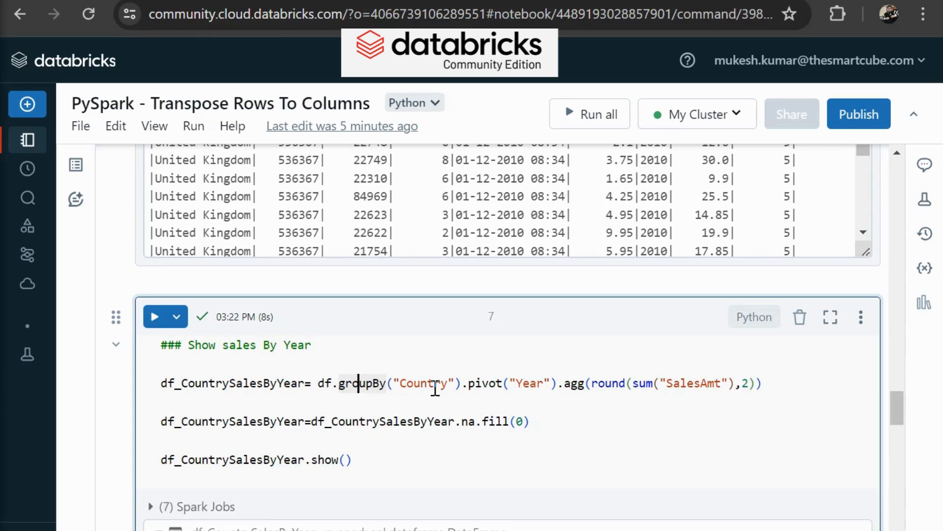
double_click(424, 384)
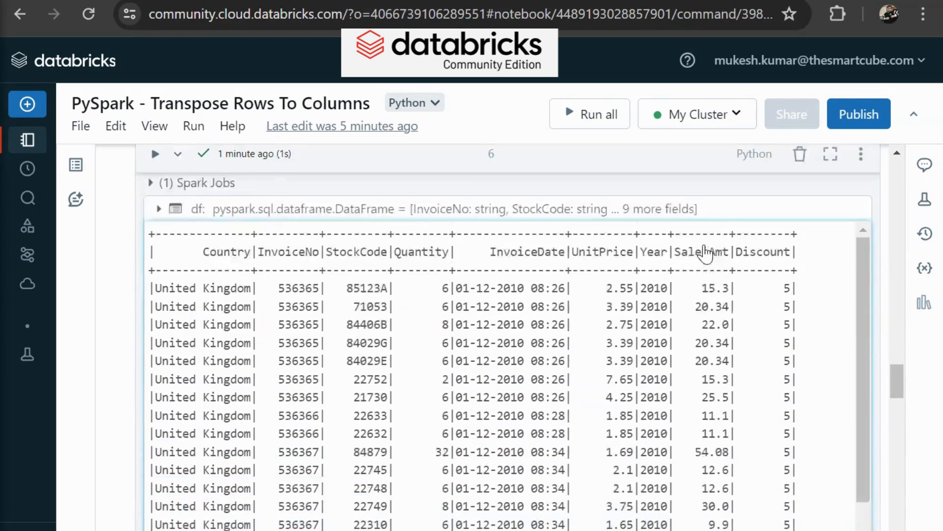
scroll(down, 3)
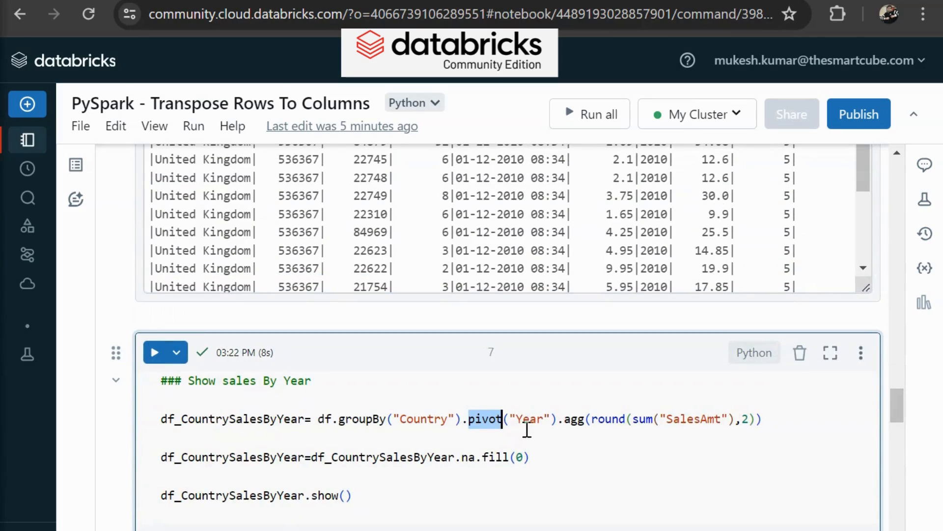
mouse_move(679, 463)
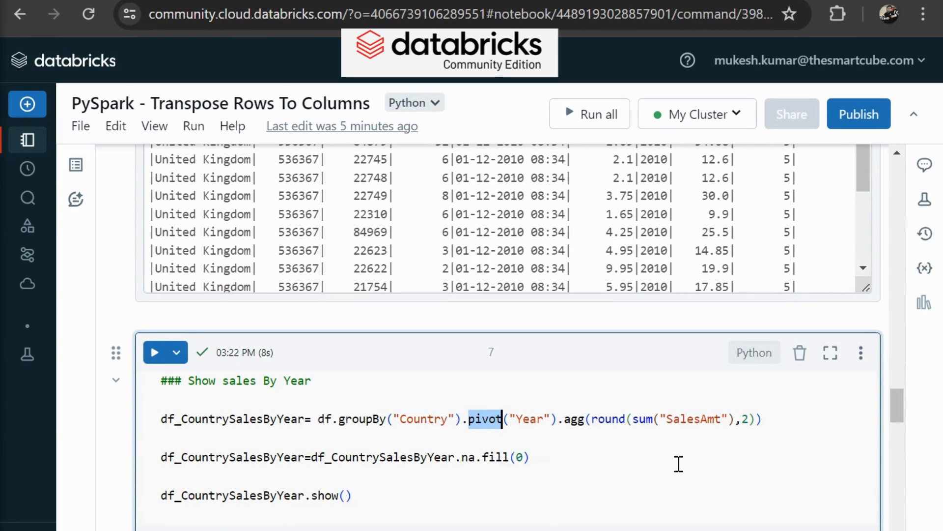
mouse_move(566, 419)
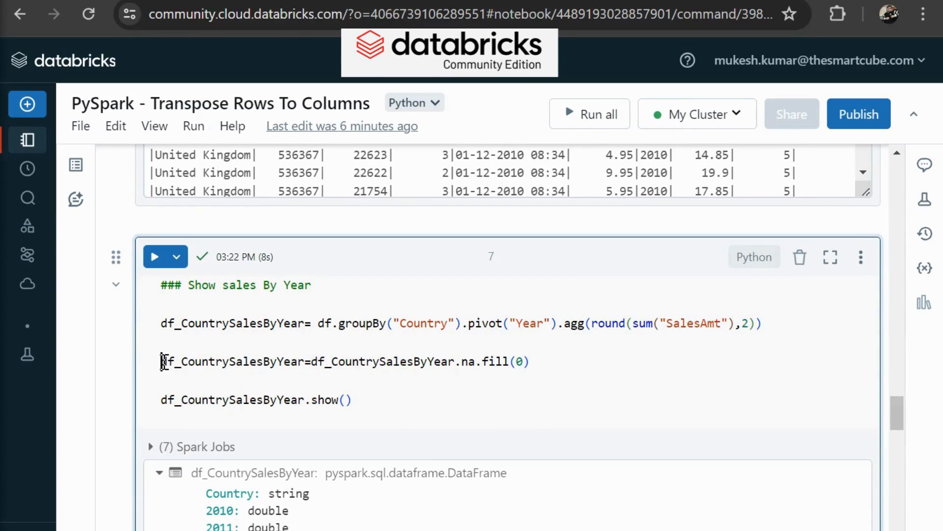
Step: Comment out na.fill to reveal null pivot totals, then restore it and rerun the pivot
text(#)
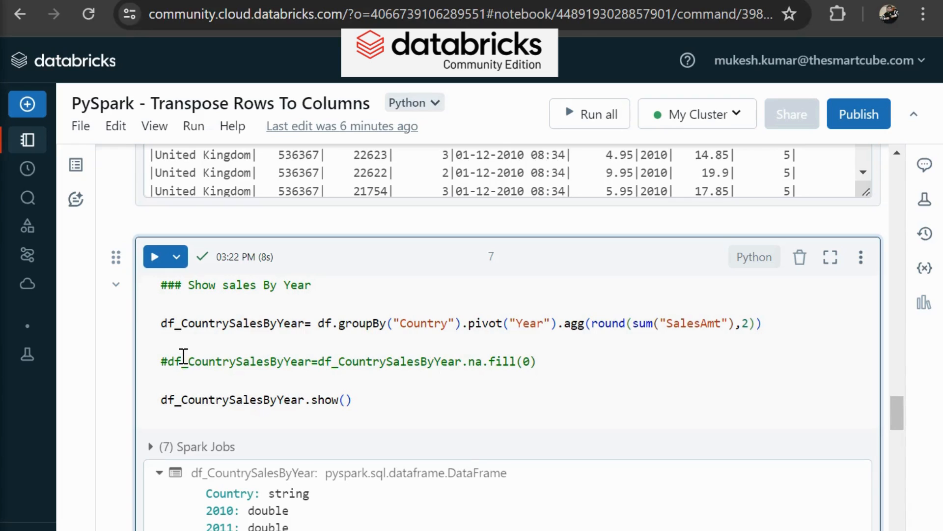
click(154, 256)
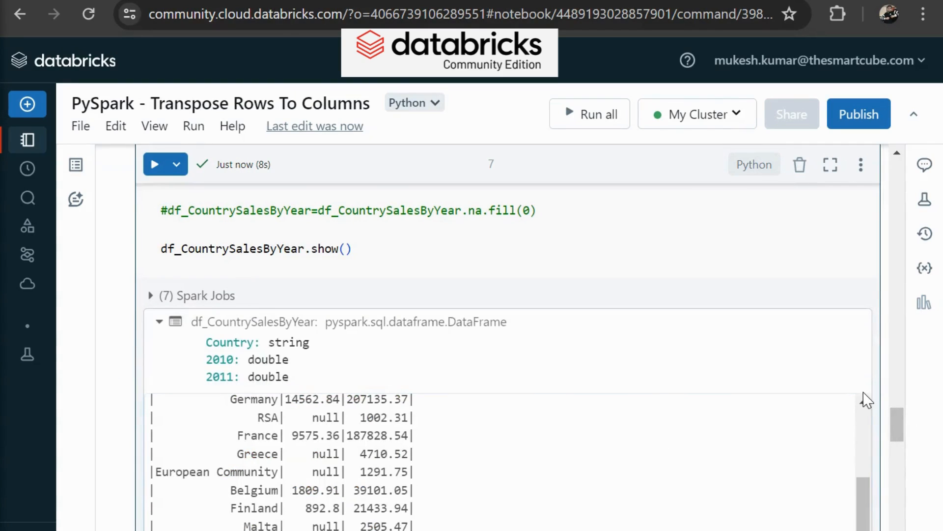
scroll(up, 3)
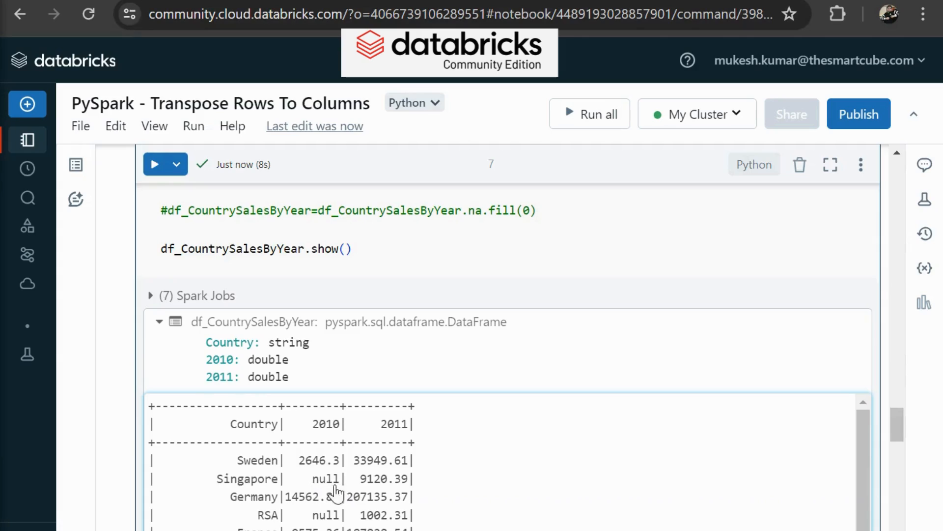
mouse_move(528, 495)
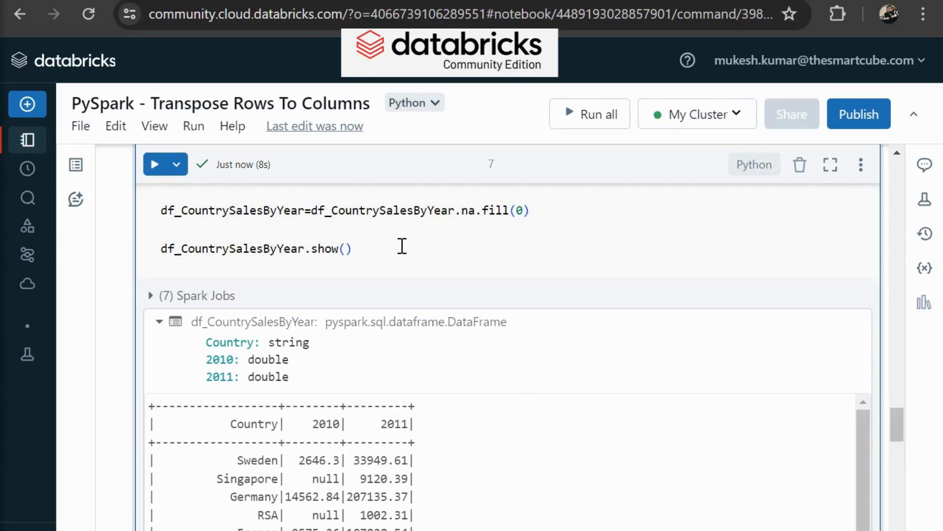
click(153, 164)
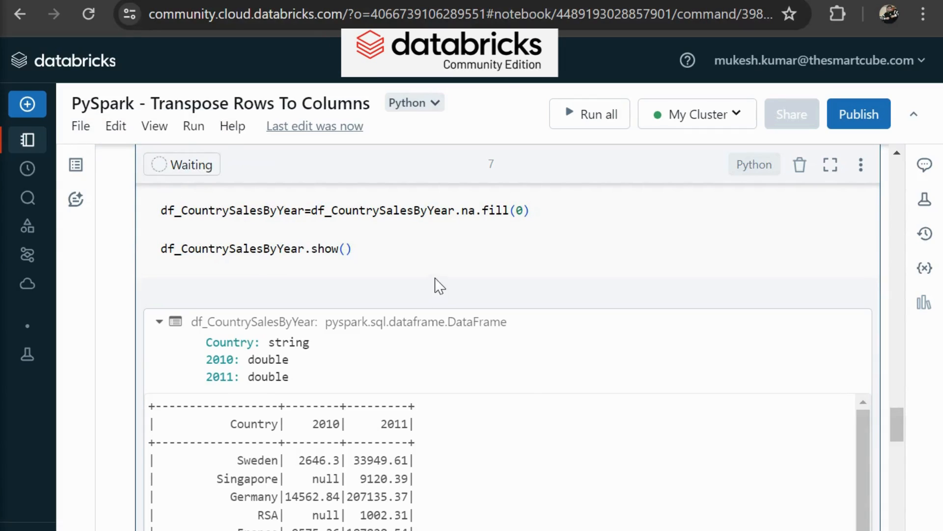